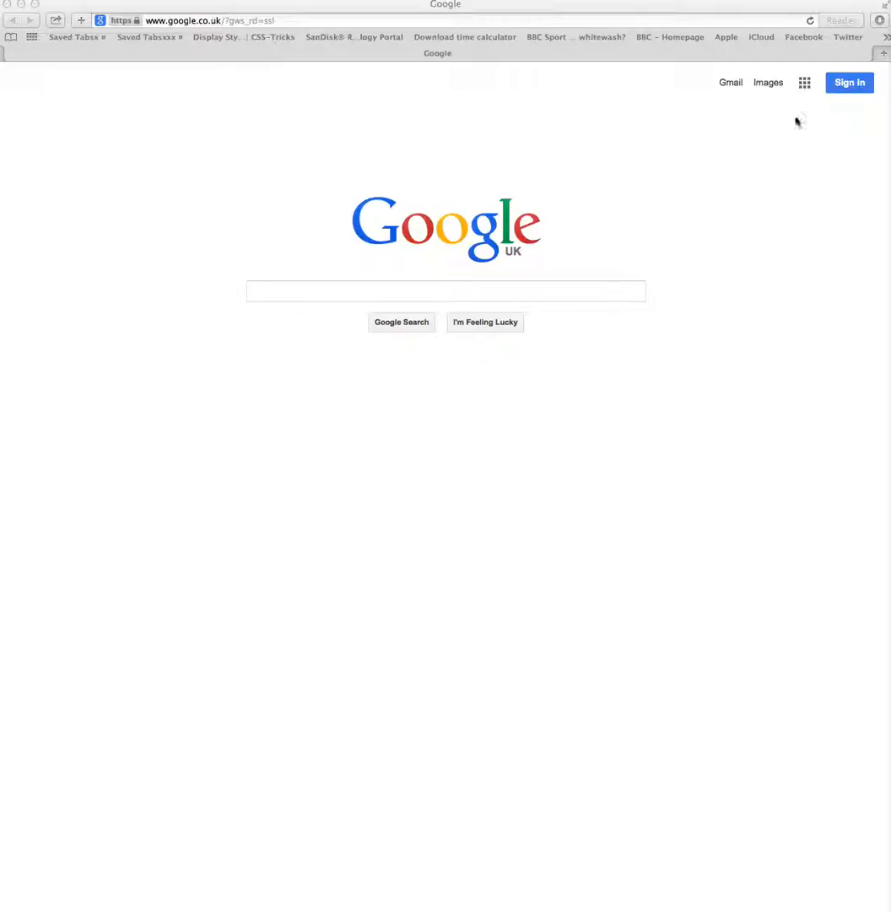
Sign in to the Google account from the Google UK homepage.
click(446, 290)
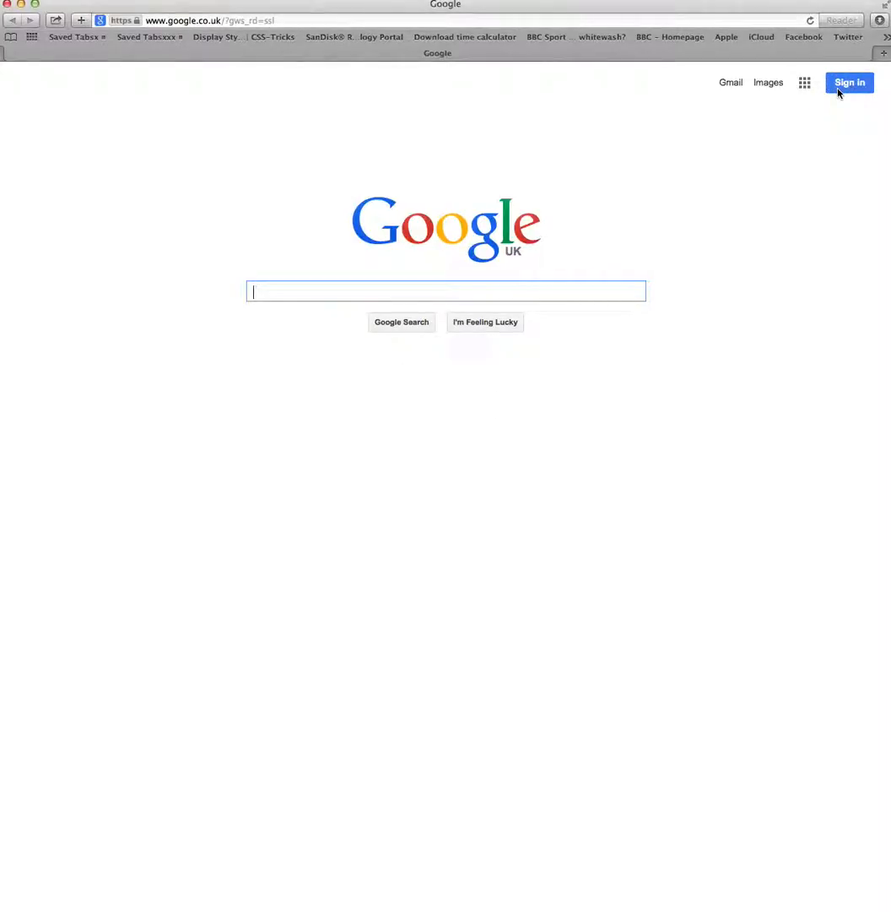
click(849, 81)
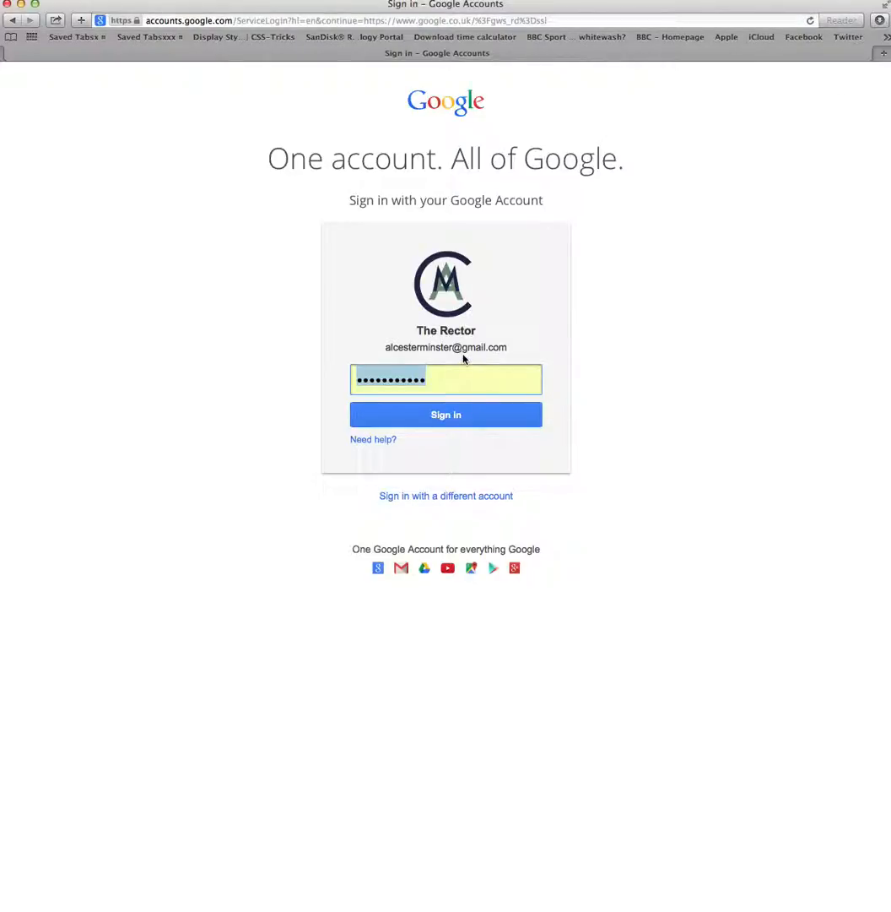
click(446, 415)
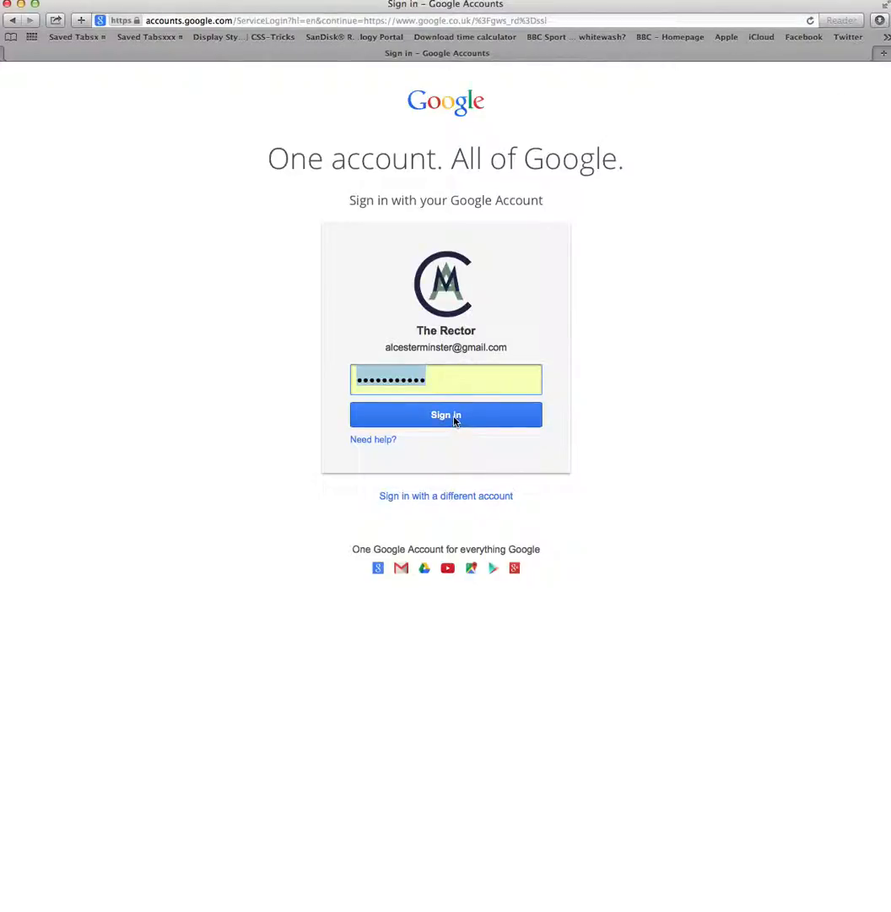
click(445, 415)
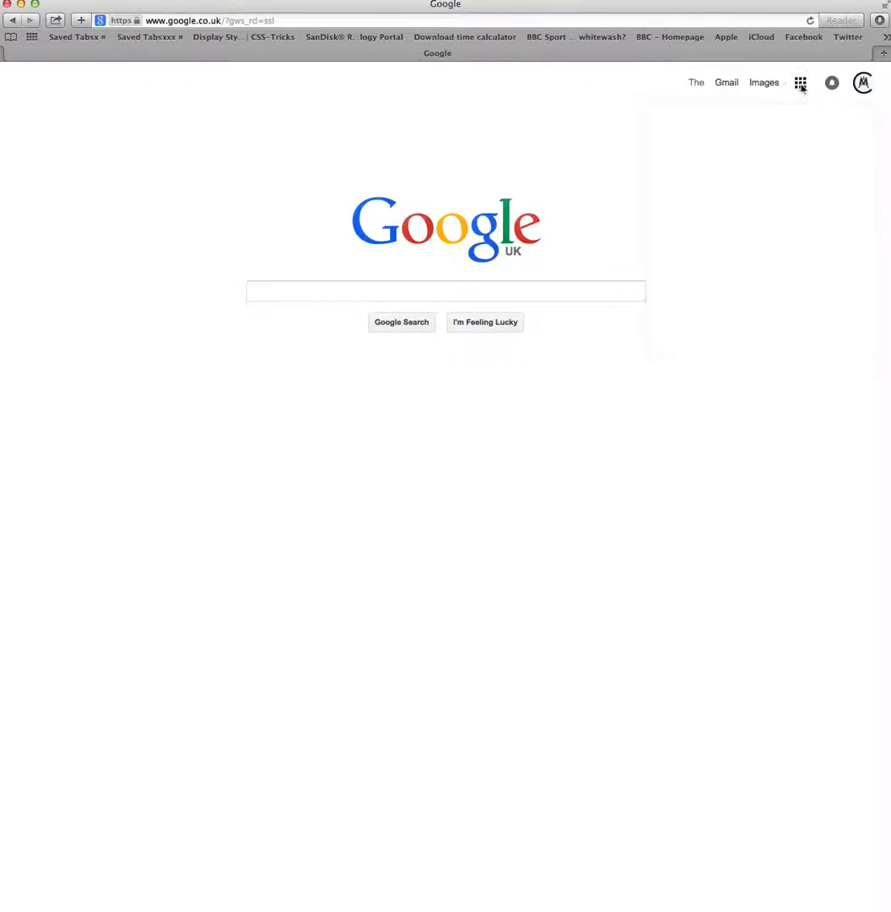
Launch Google Docs from the Google apps grid.
click(800, 81)
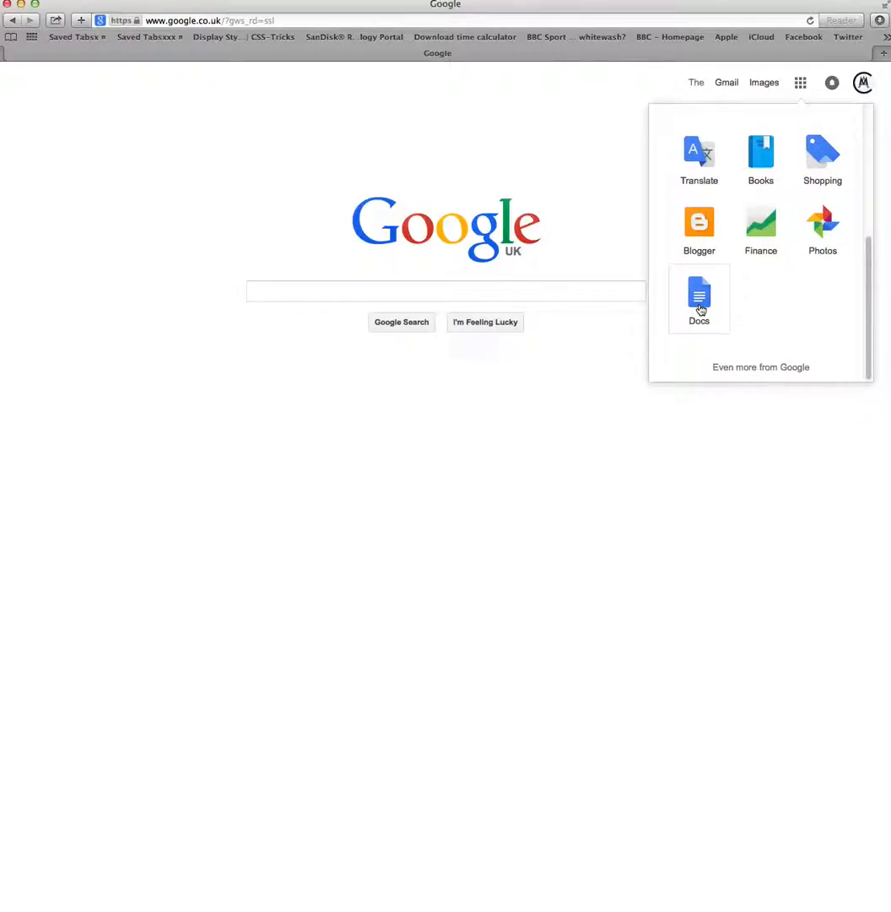
click(699, 297)
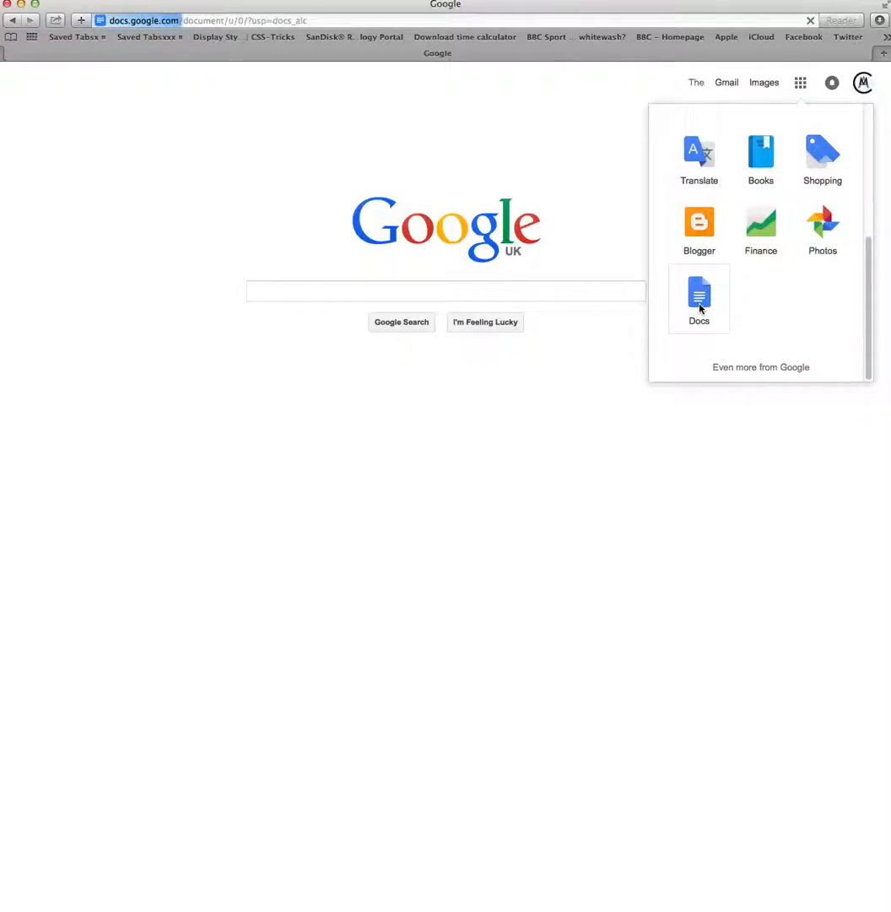
click(699, 301)
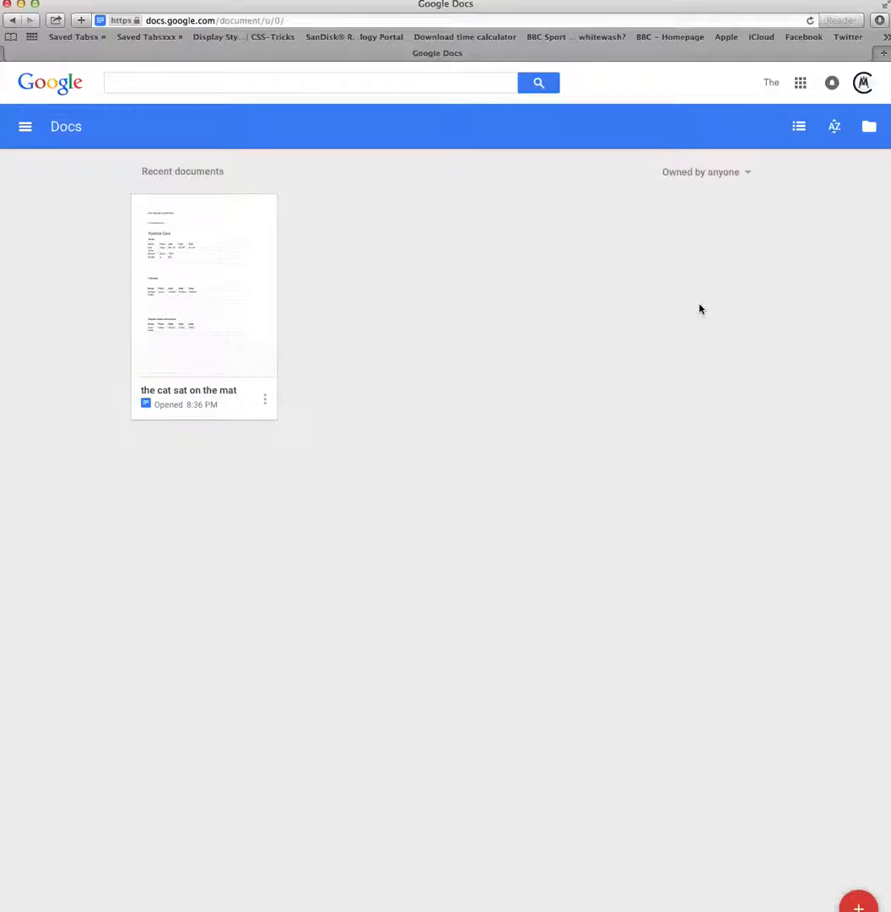
mouse_move(690, 309)
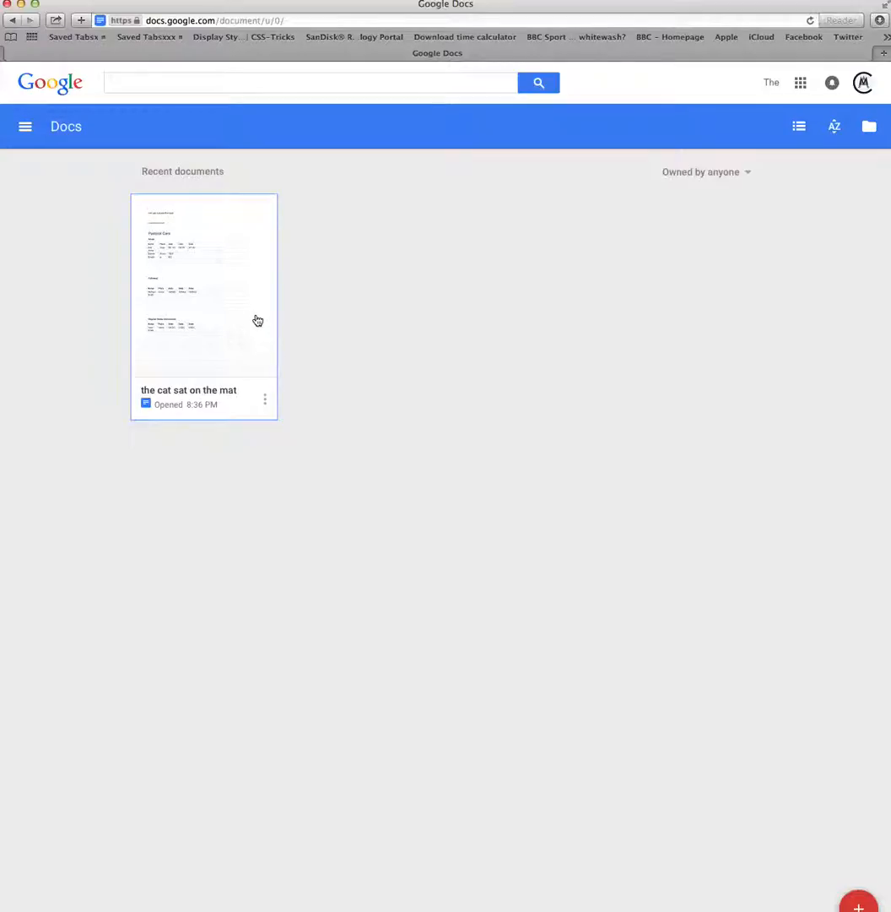
Open the 'the cat sat on the mat' document from Recent documents.
double_click(202, 286)
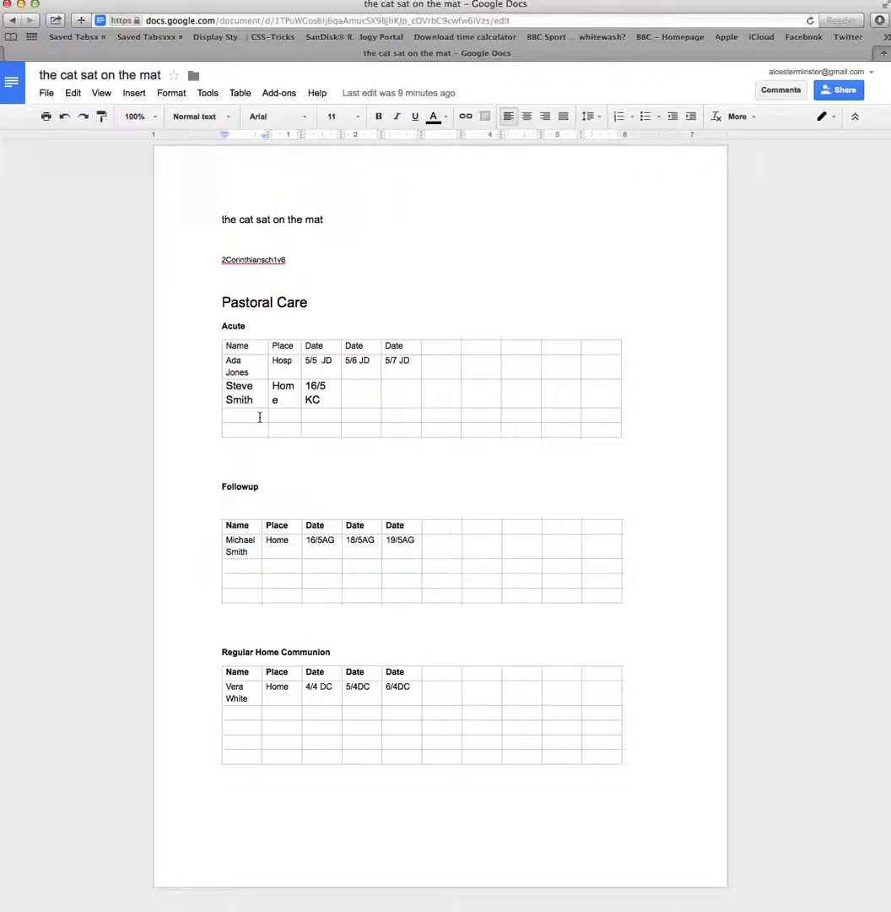
text(Jill)
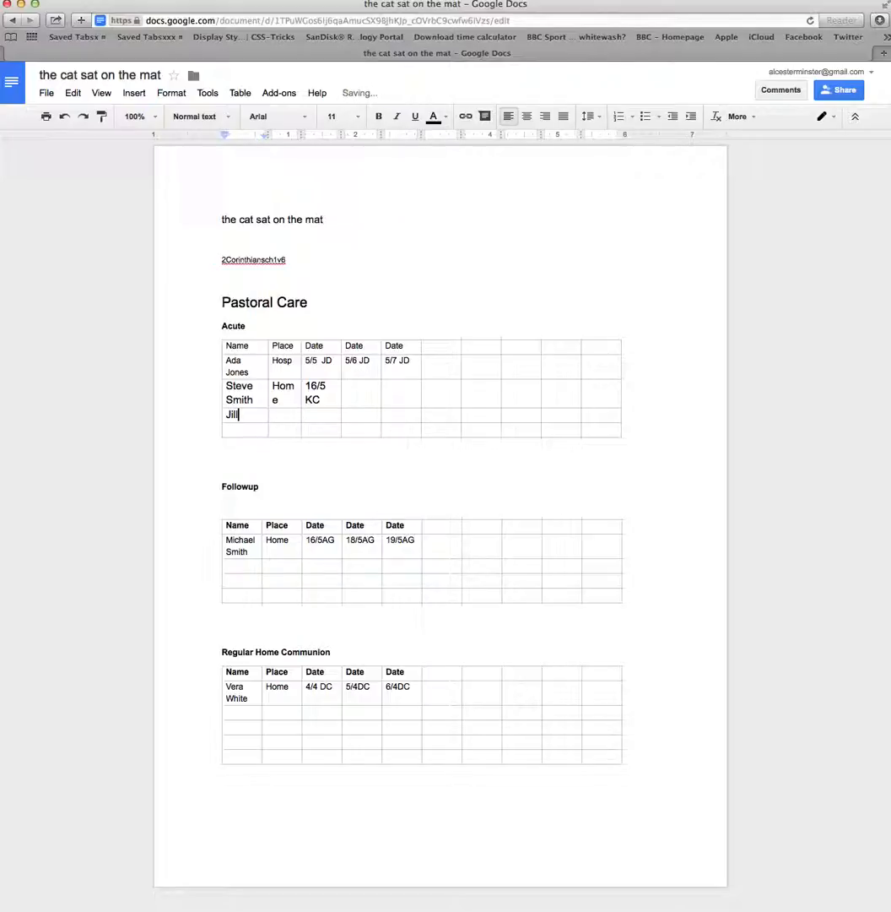
text(Smith)
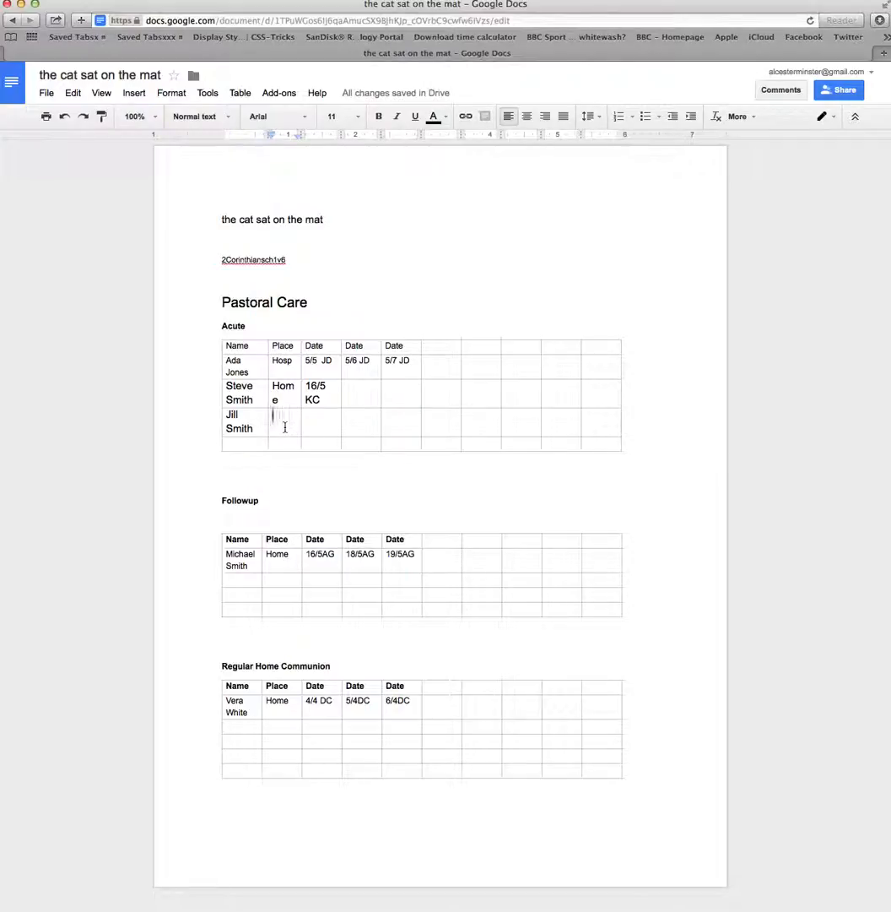
text(Hosp)
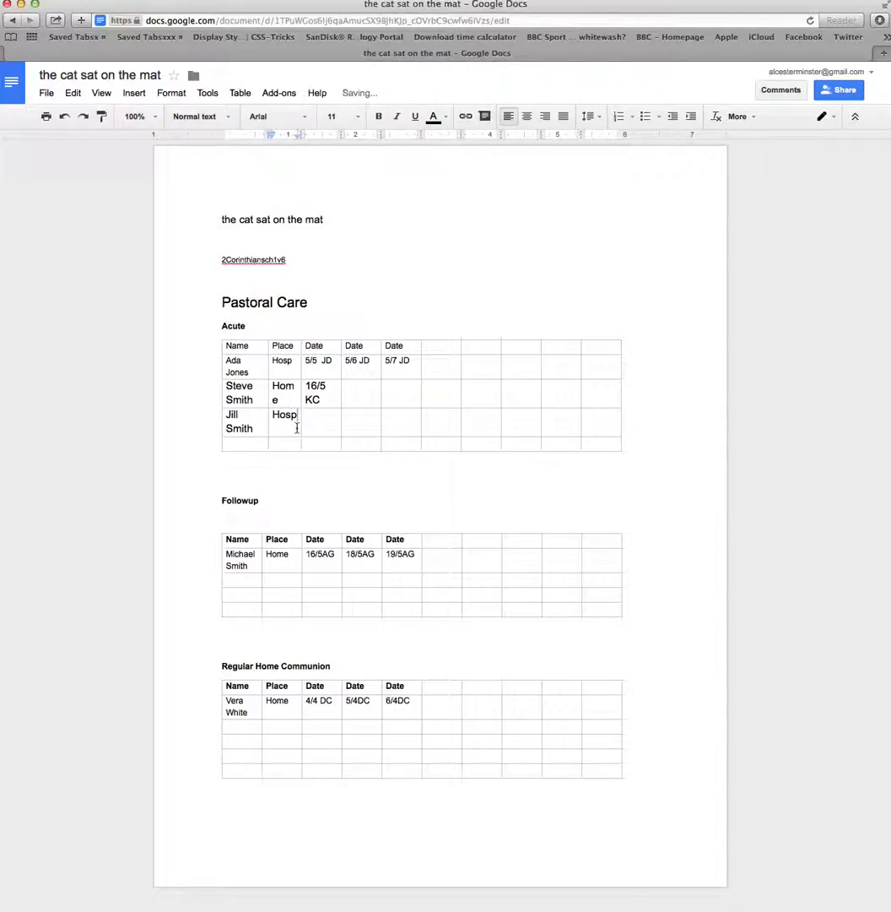
text(16/6/2)
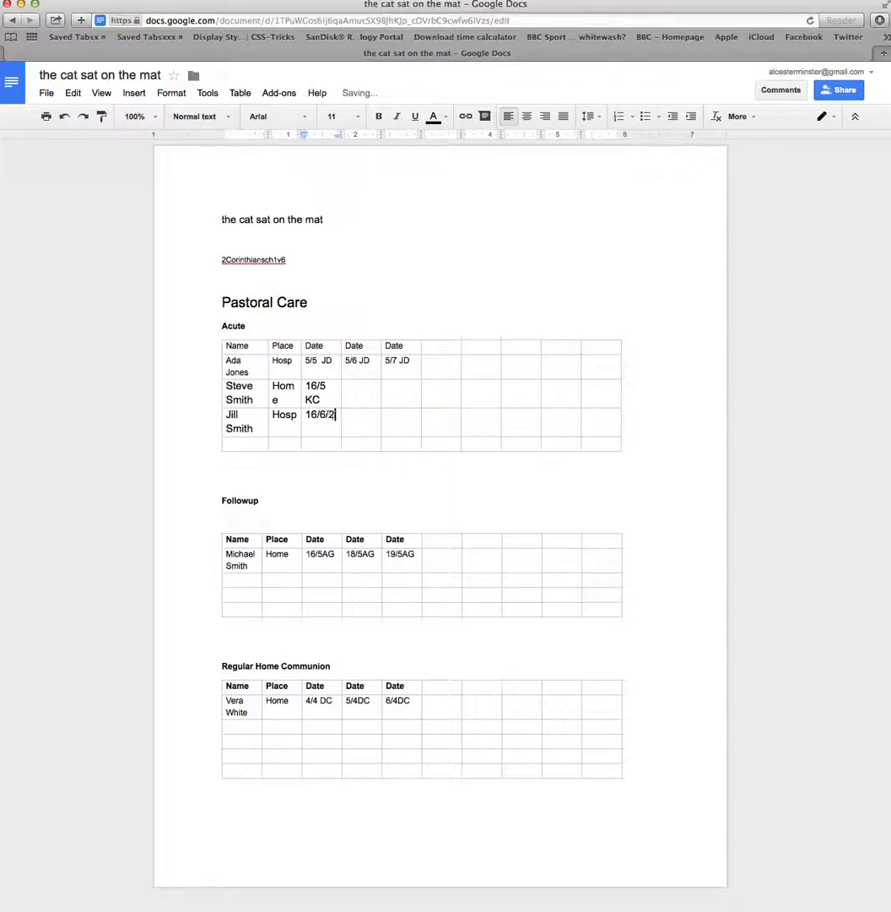
text(0)
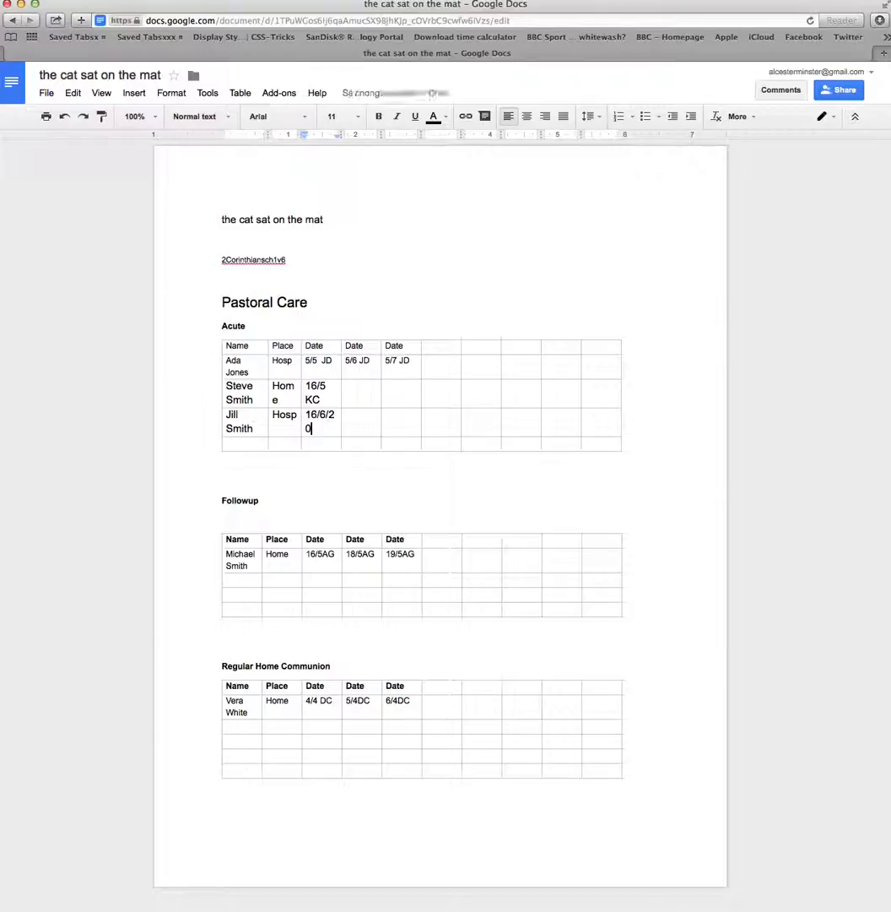
text(15)
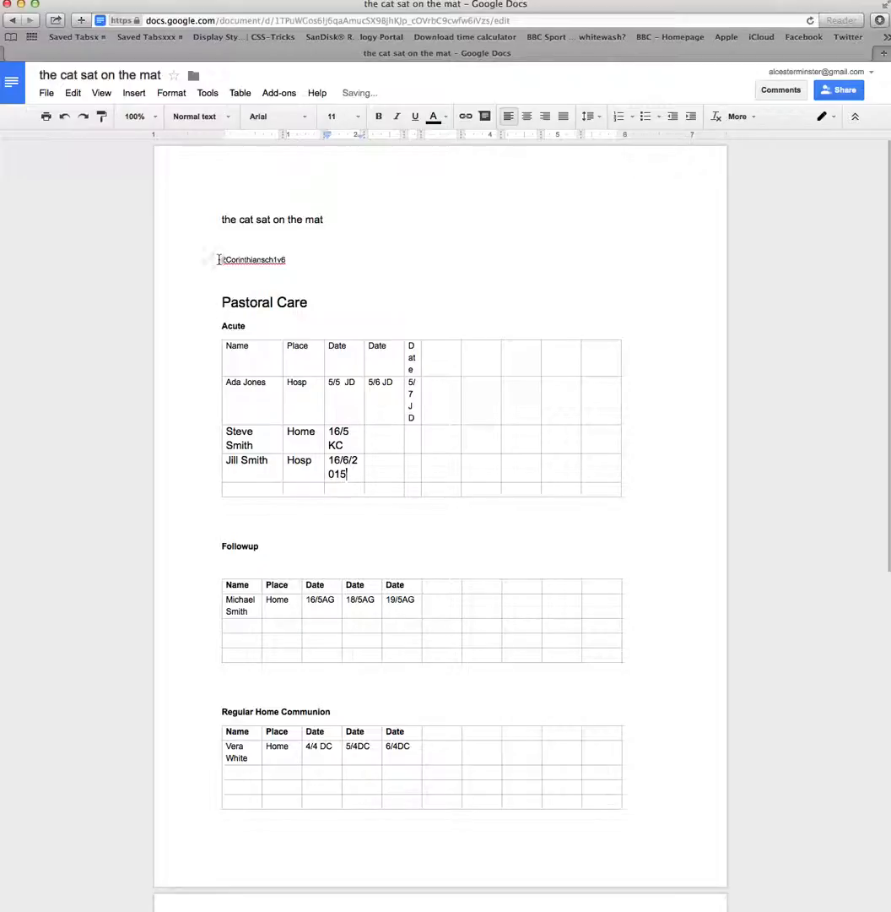
Select the word Steve in the Acute table to begin a row selection.
double_click(239, 432)
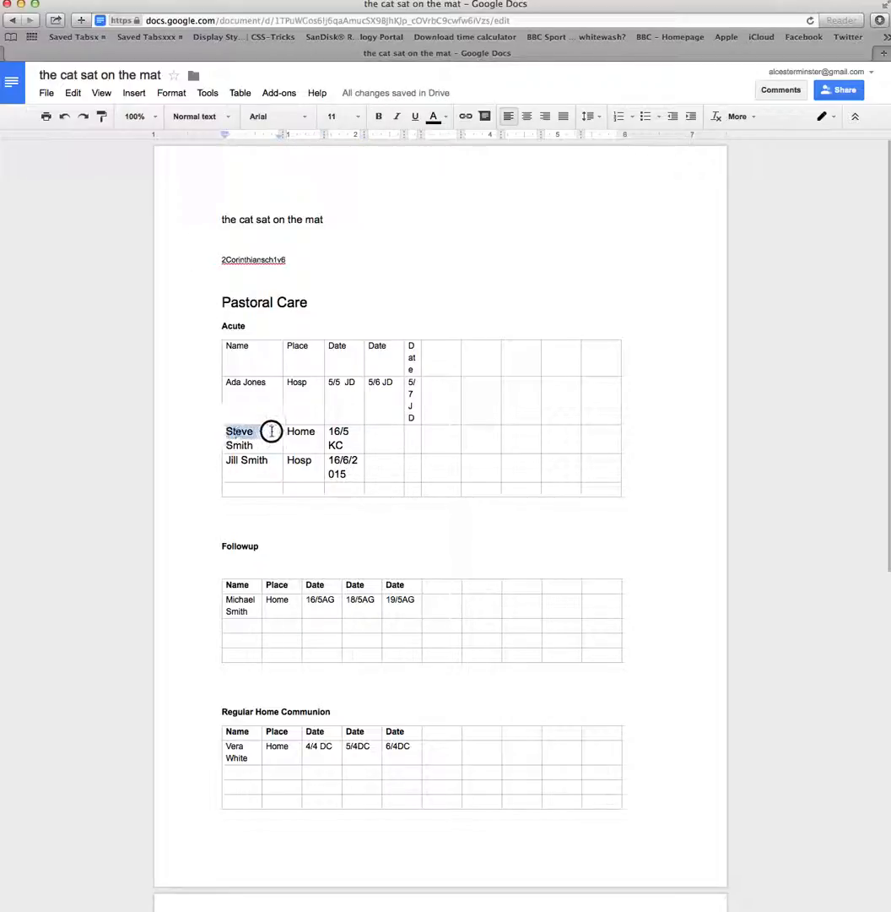
Make the Steve Smith and Jill Smith rows font size 9.
drag(240, 430, 337, 473)
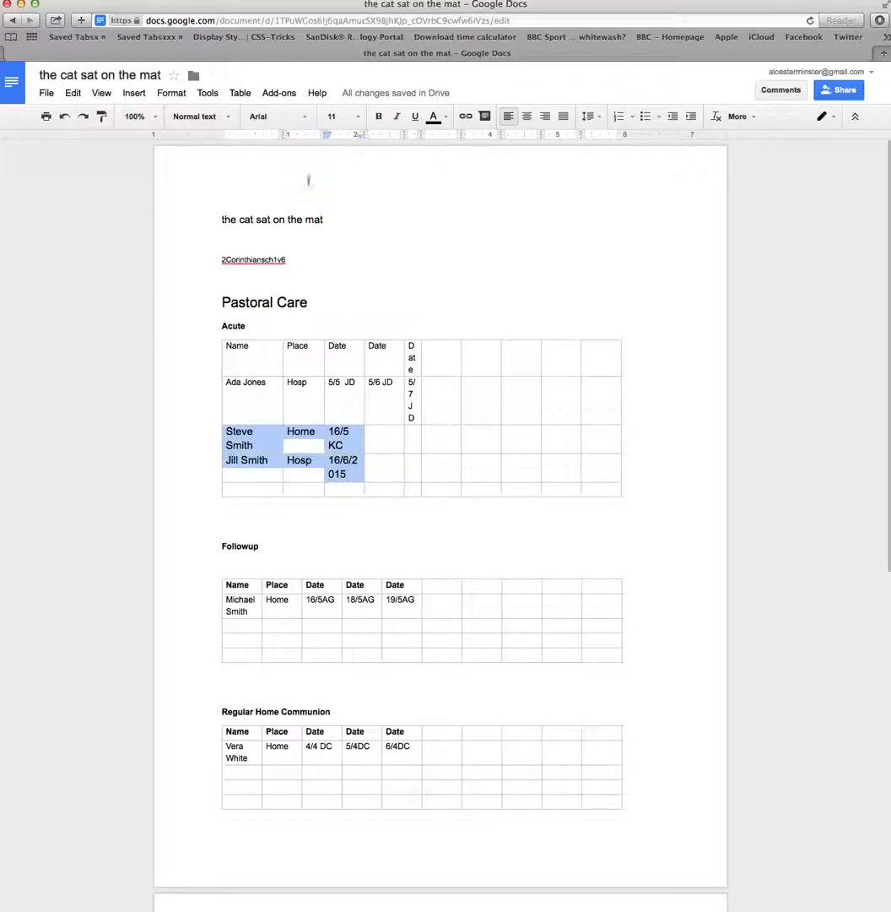
click(331, 115)
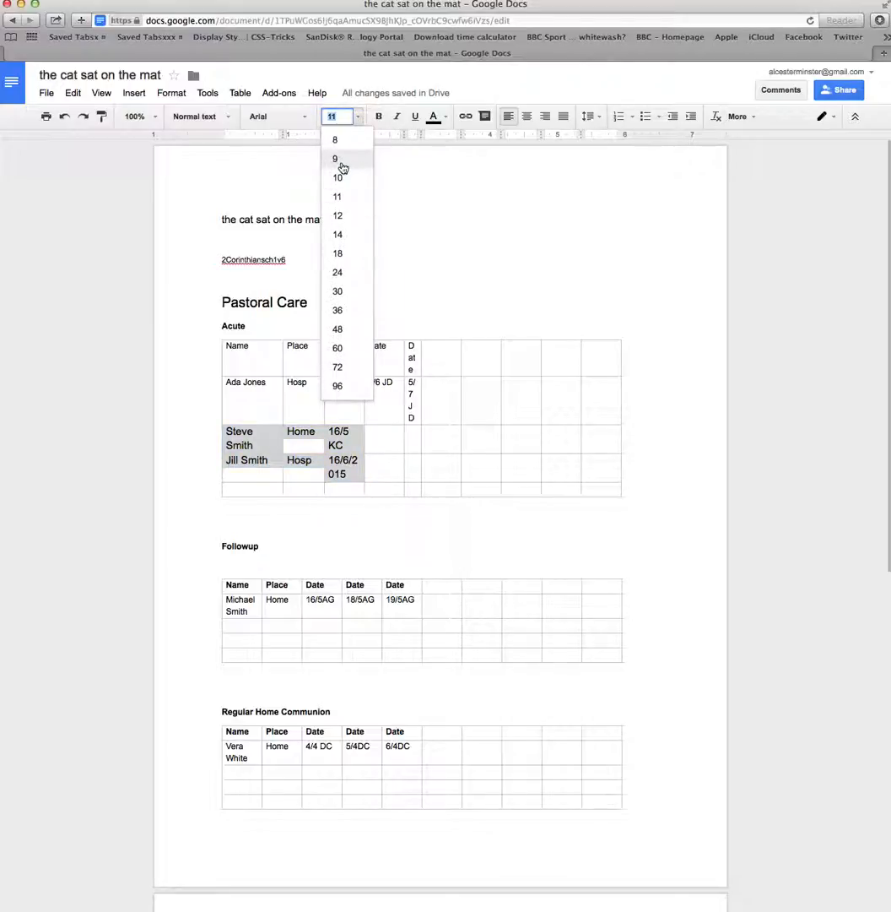
click(334, 159)
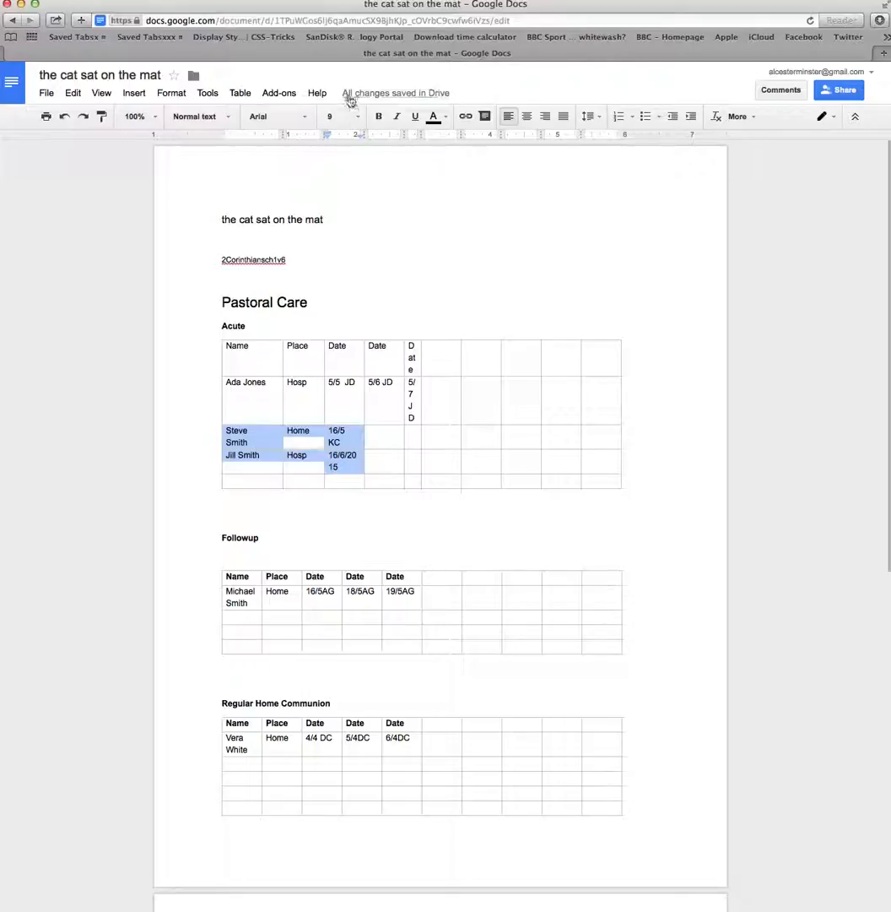
mouse_move(395, 93)
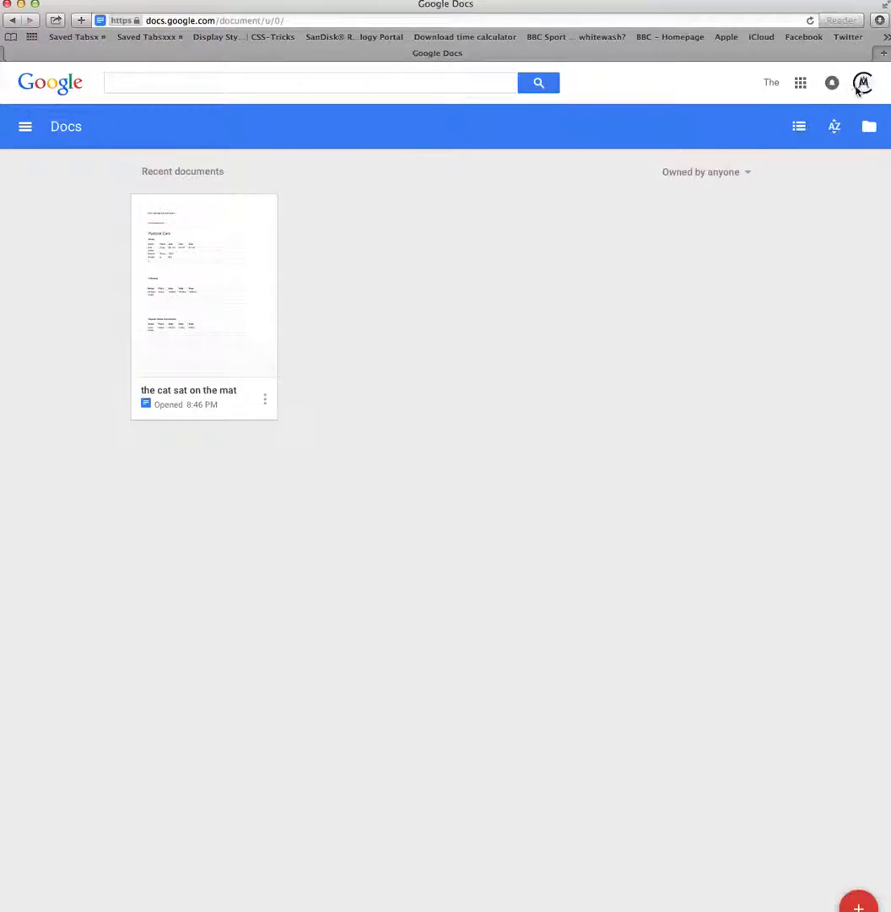
Show the account menu from the avatar on the Docs home page.
click(863, 82)
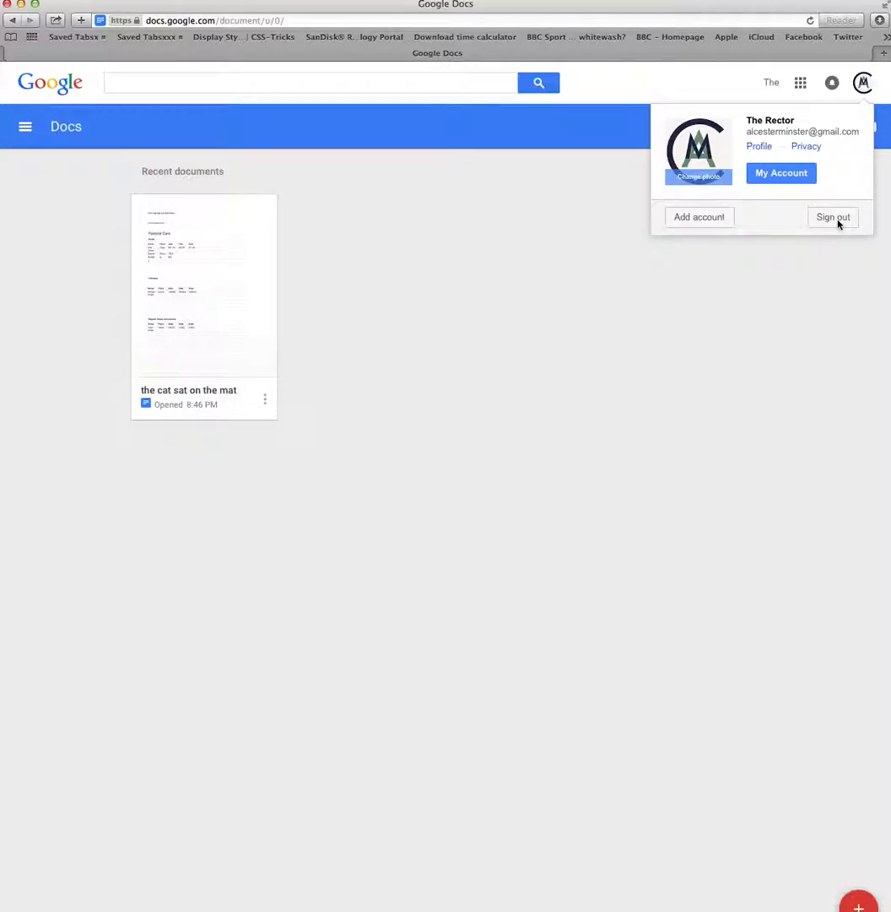
Sign out of the Google account from the account panel.
click(833, 216)
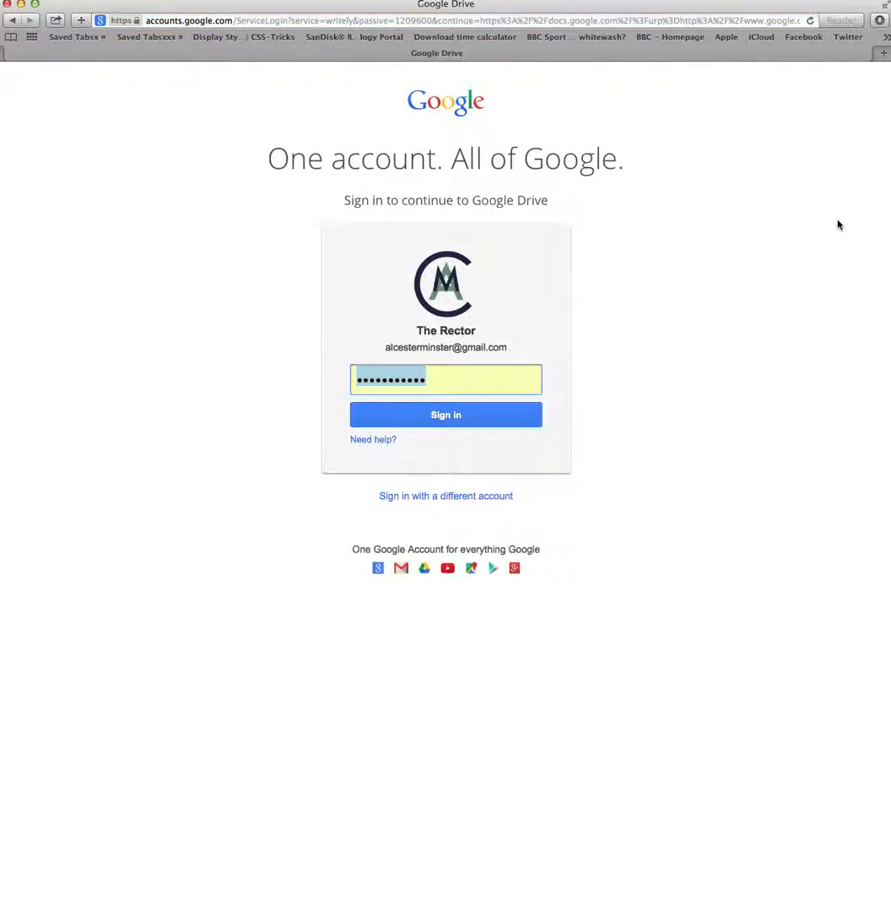